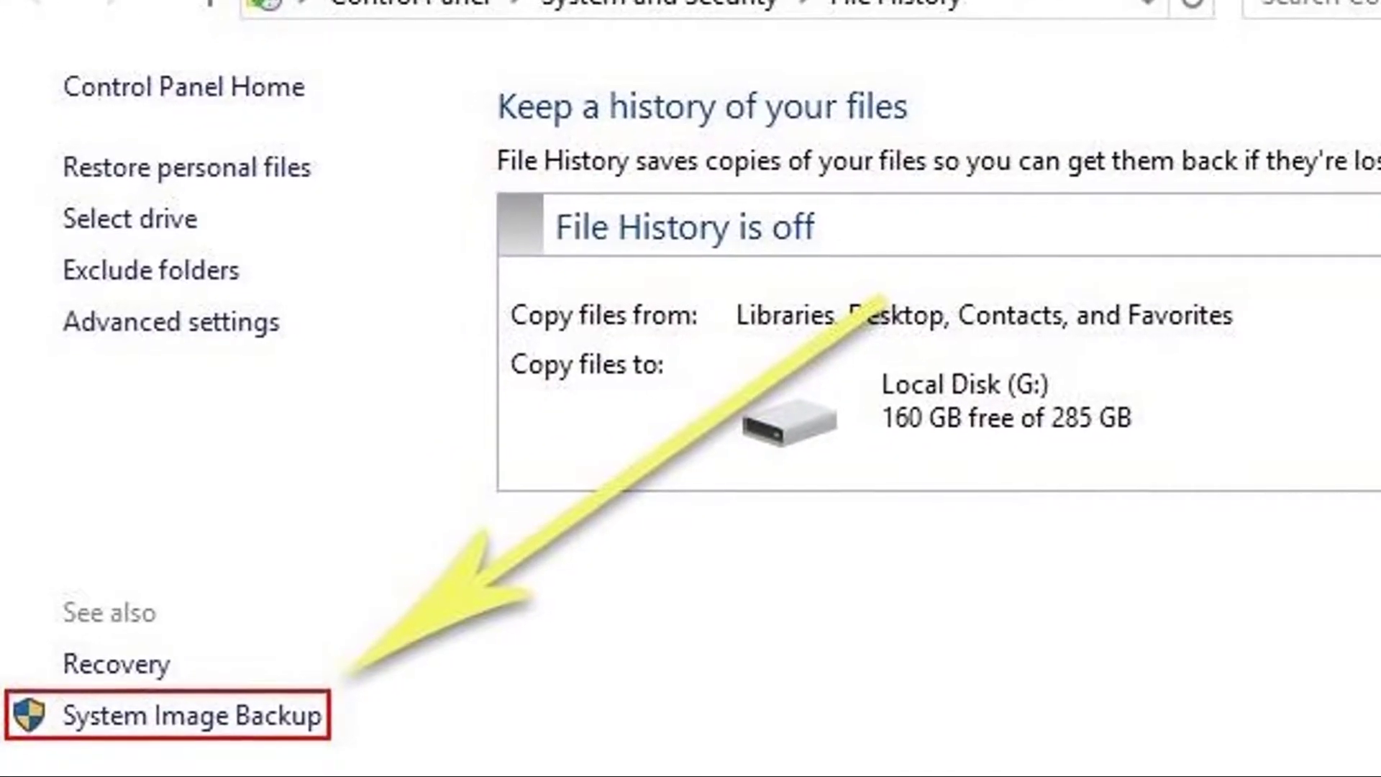
Step: Go from File History to Backup and Restore and start Create a system image
{"action": "left_click", "coordinate": [165, 719]}
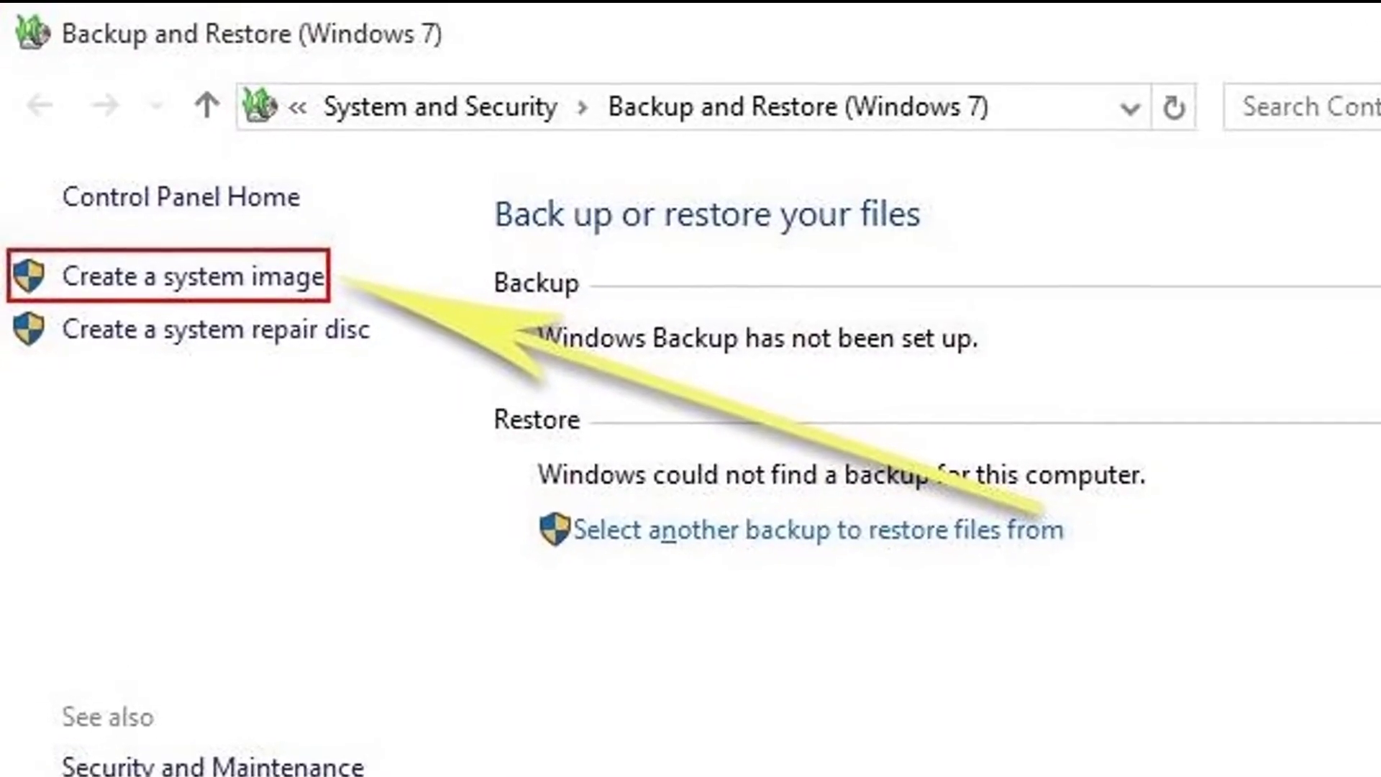
{"action": "left_click", "coordinate": [184, 296]}
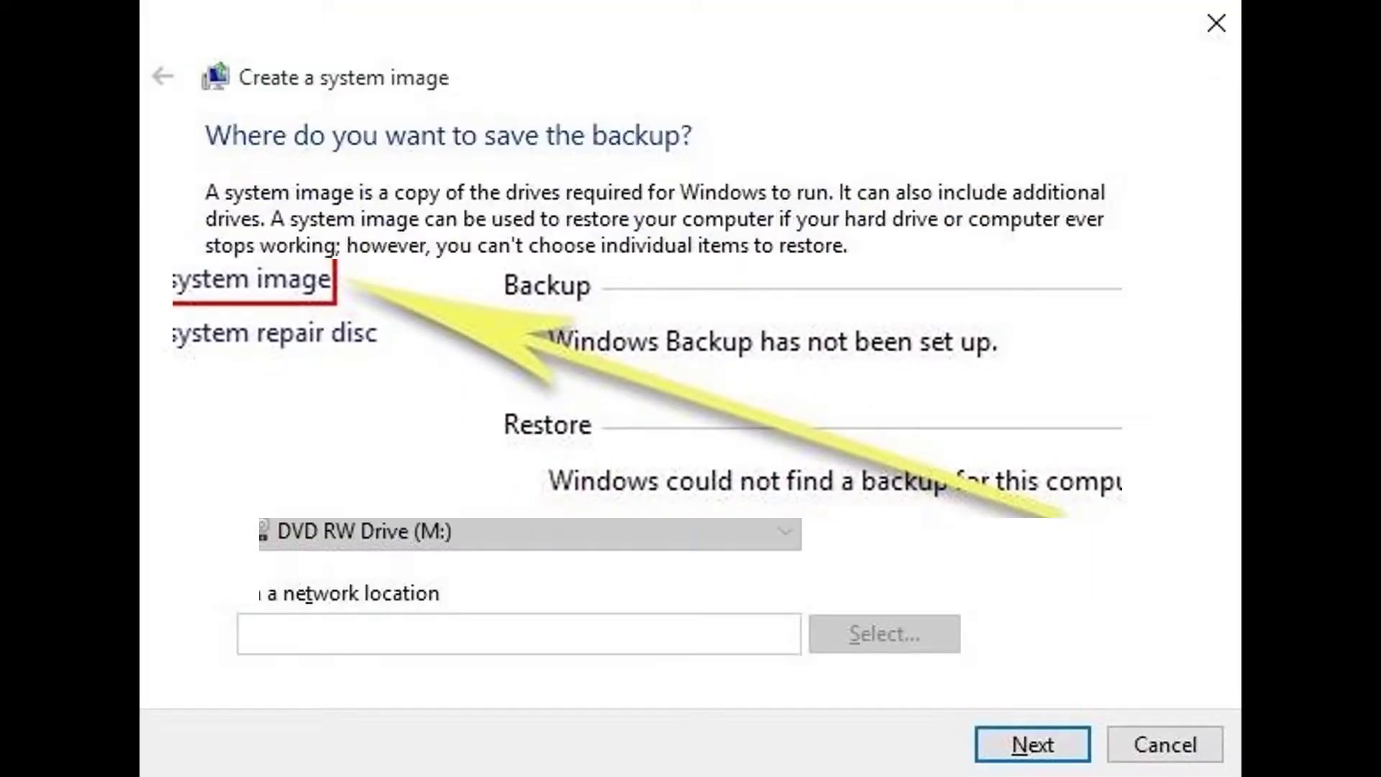